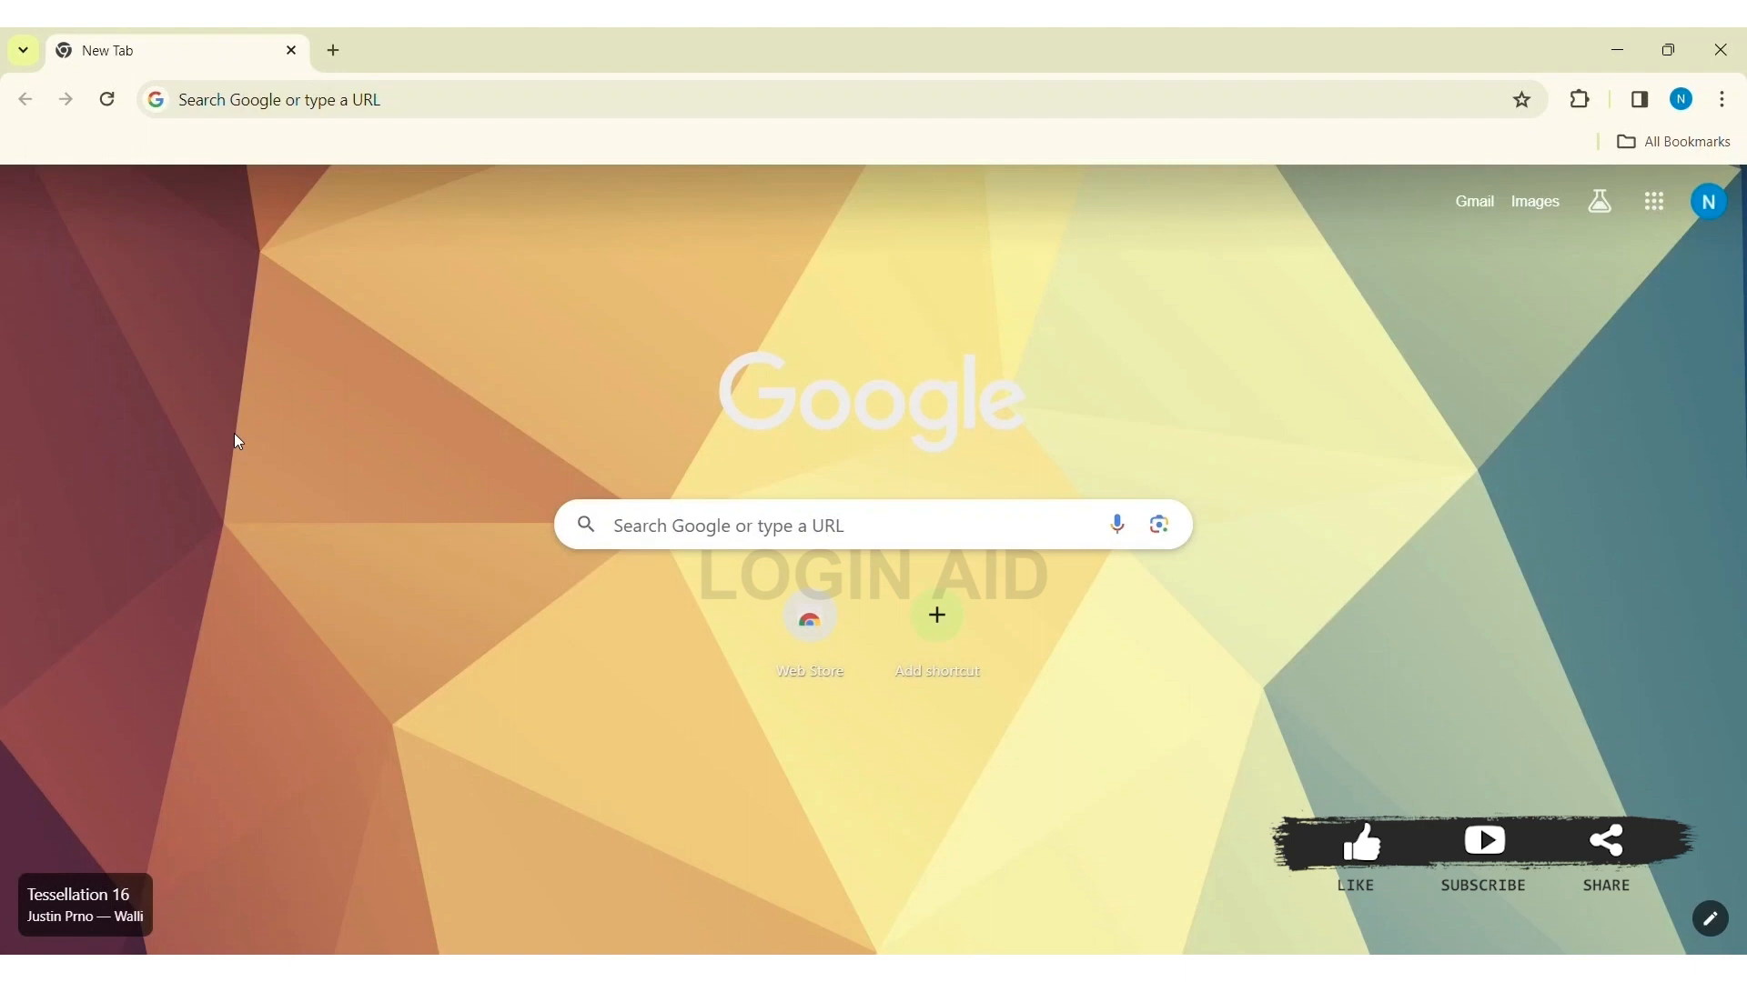
mouse_move(407, 193)
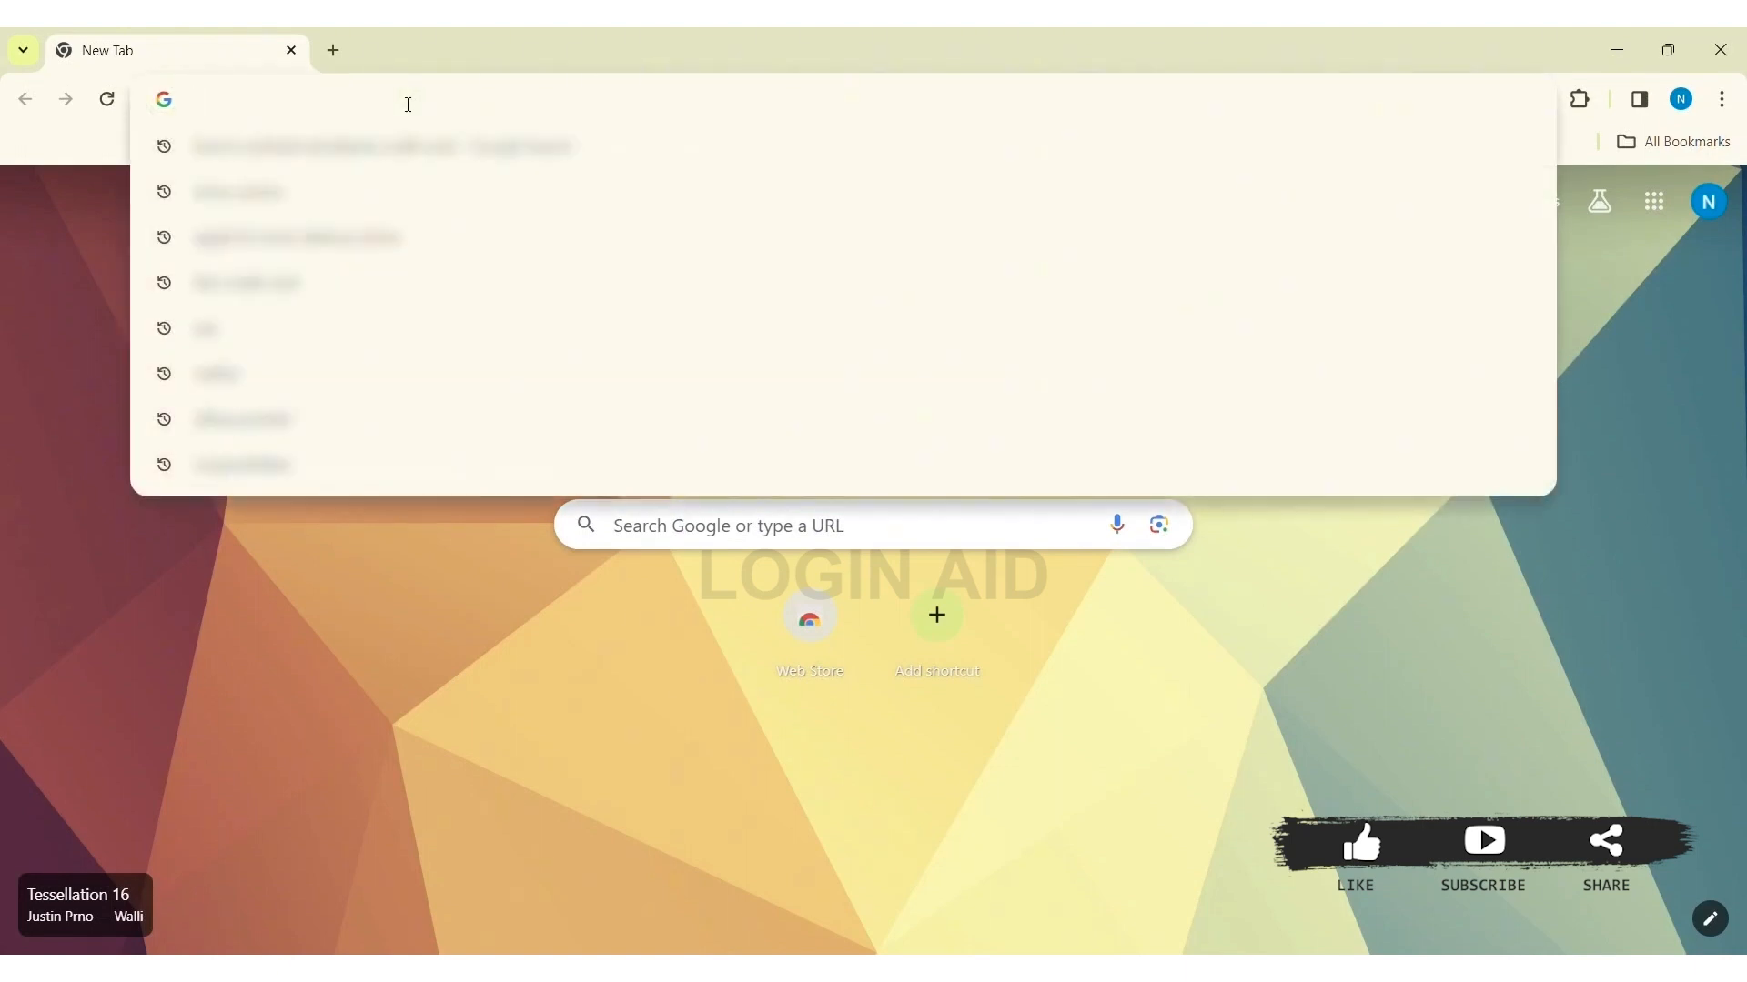
type("www.dropship.io")
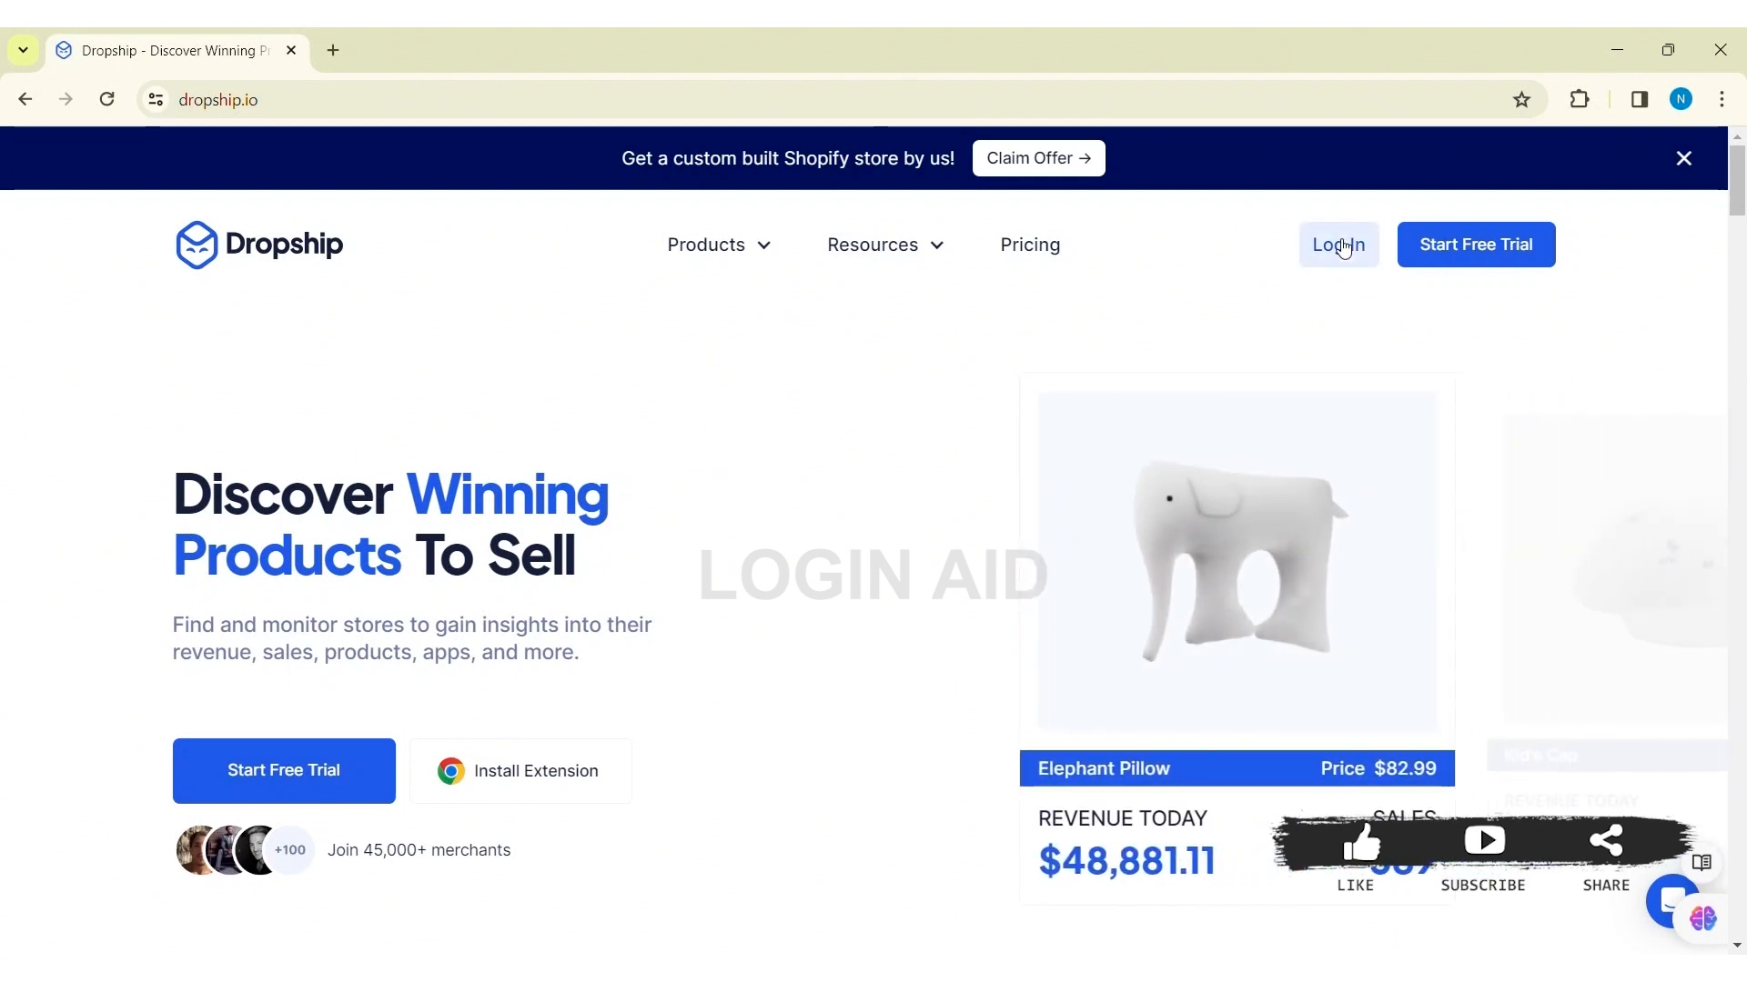
- Open the Dropship.io login page at app.dropship.io/login
left_click(1336, 243)
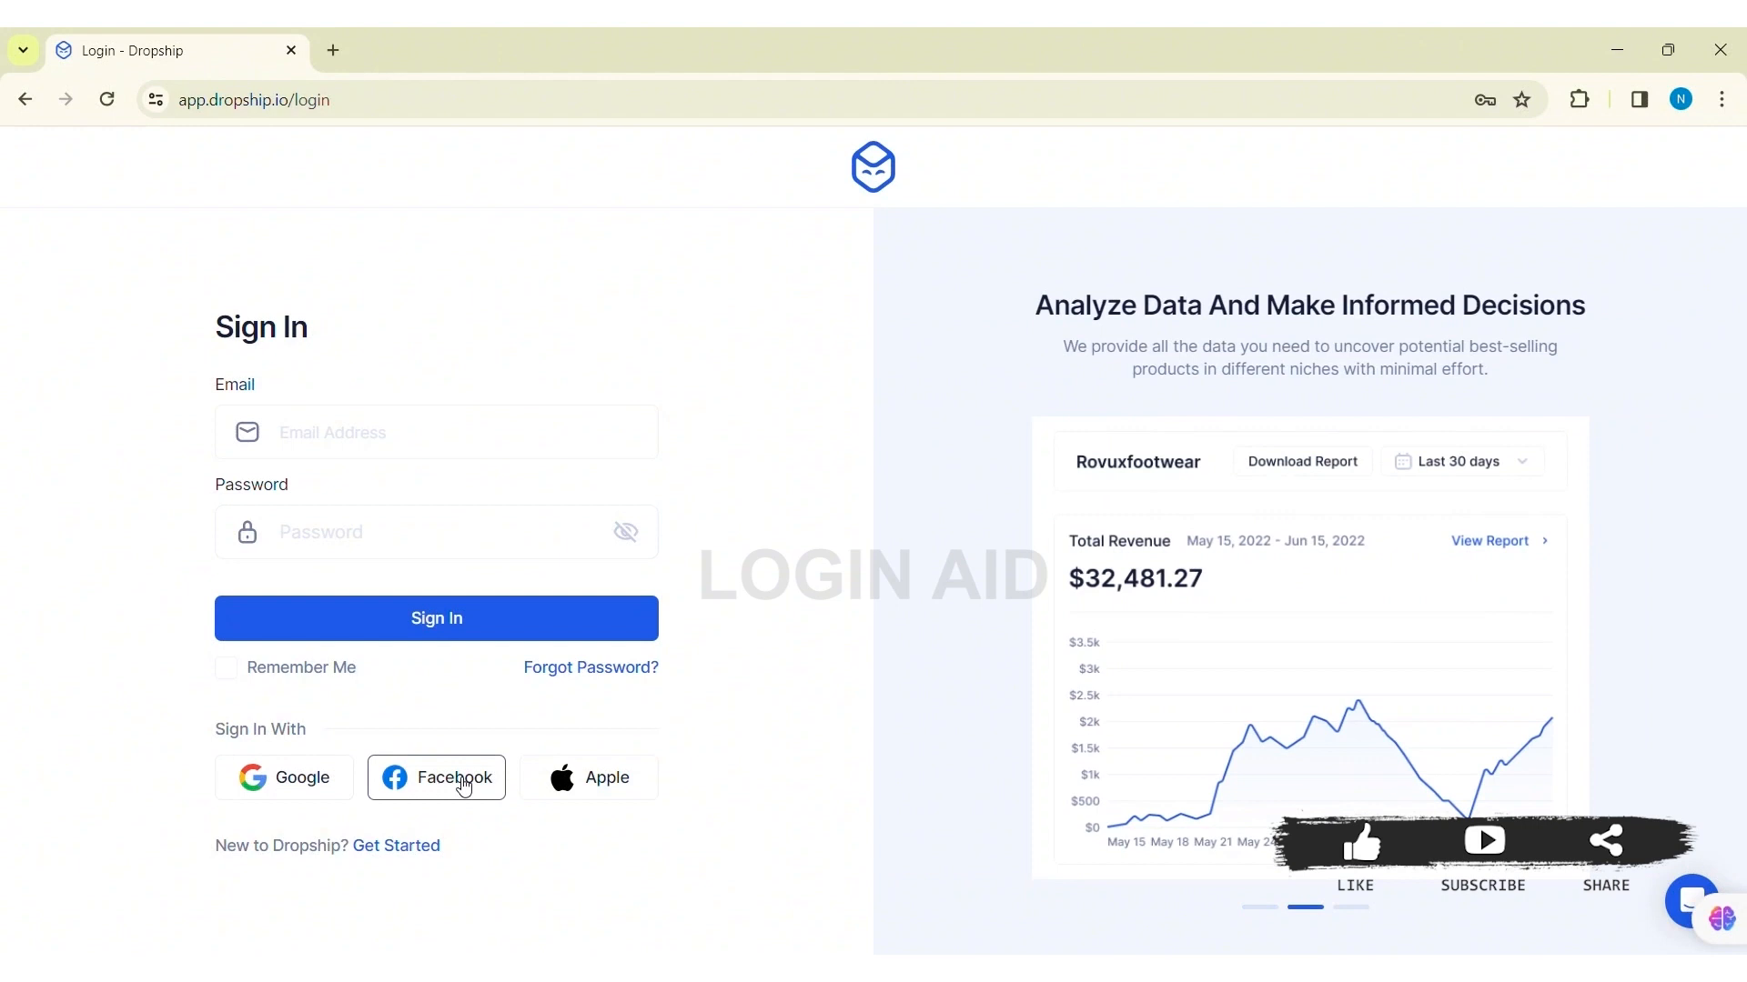
mouse_move(587, 778)
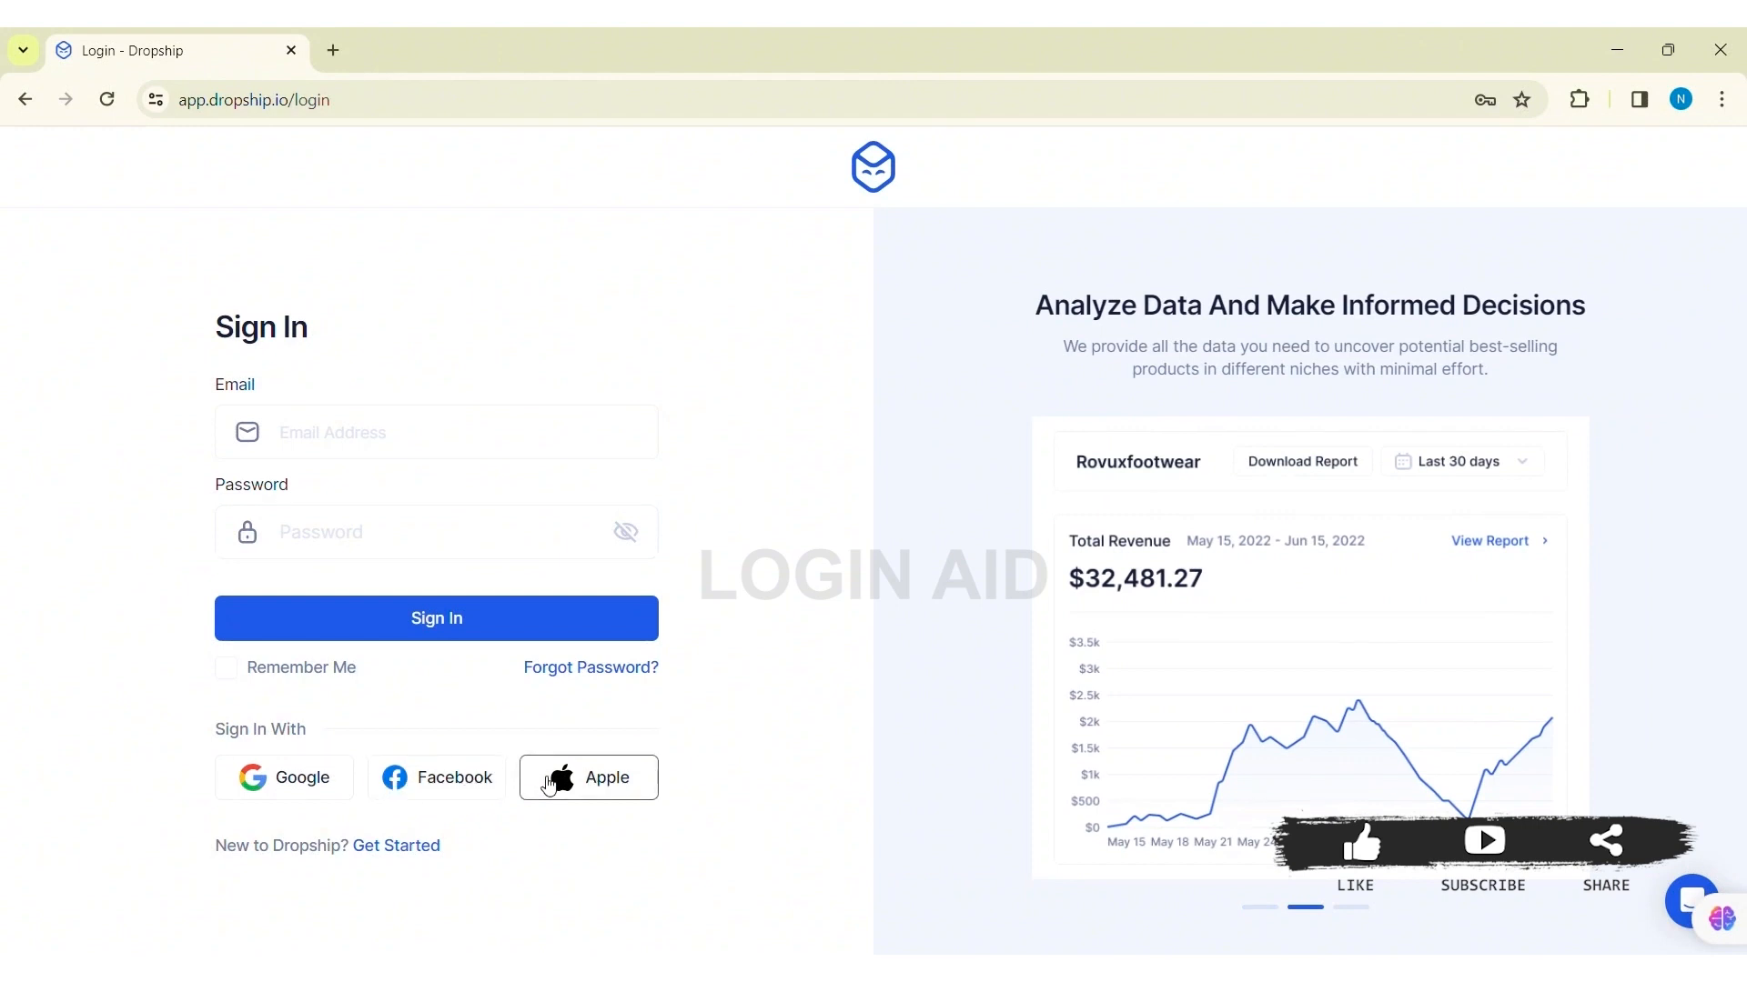
- Sign in with the account email and password, reaching the Basic/Standard/Premium plans page
left_click(436, 432)
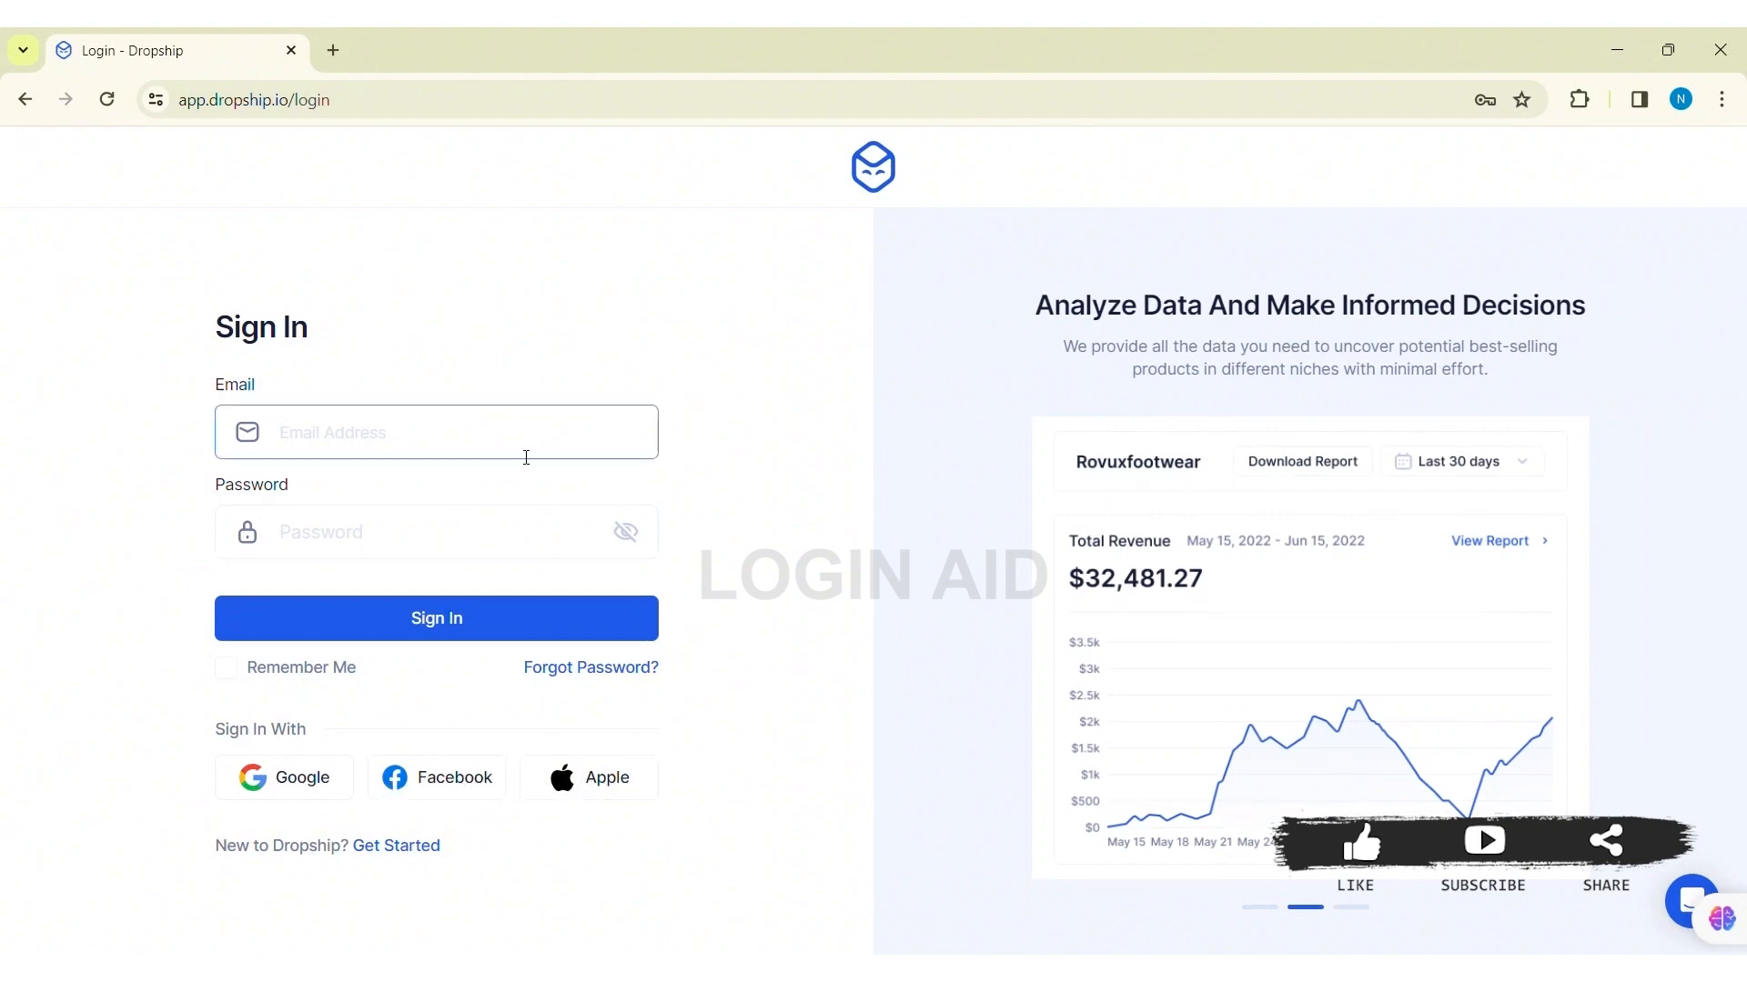
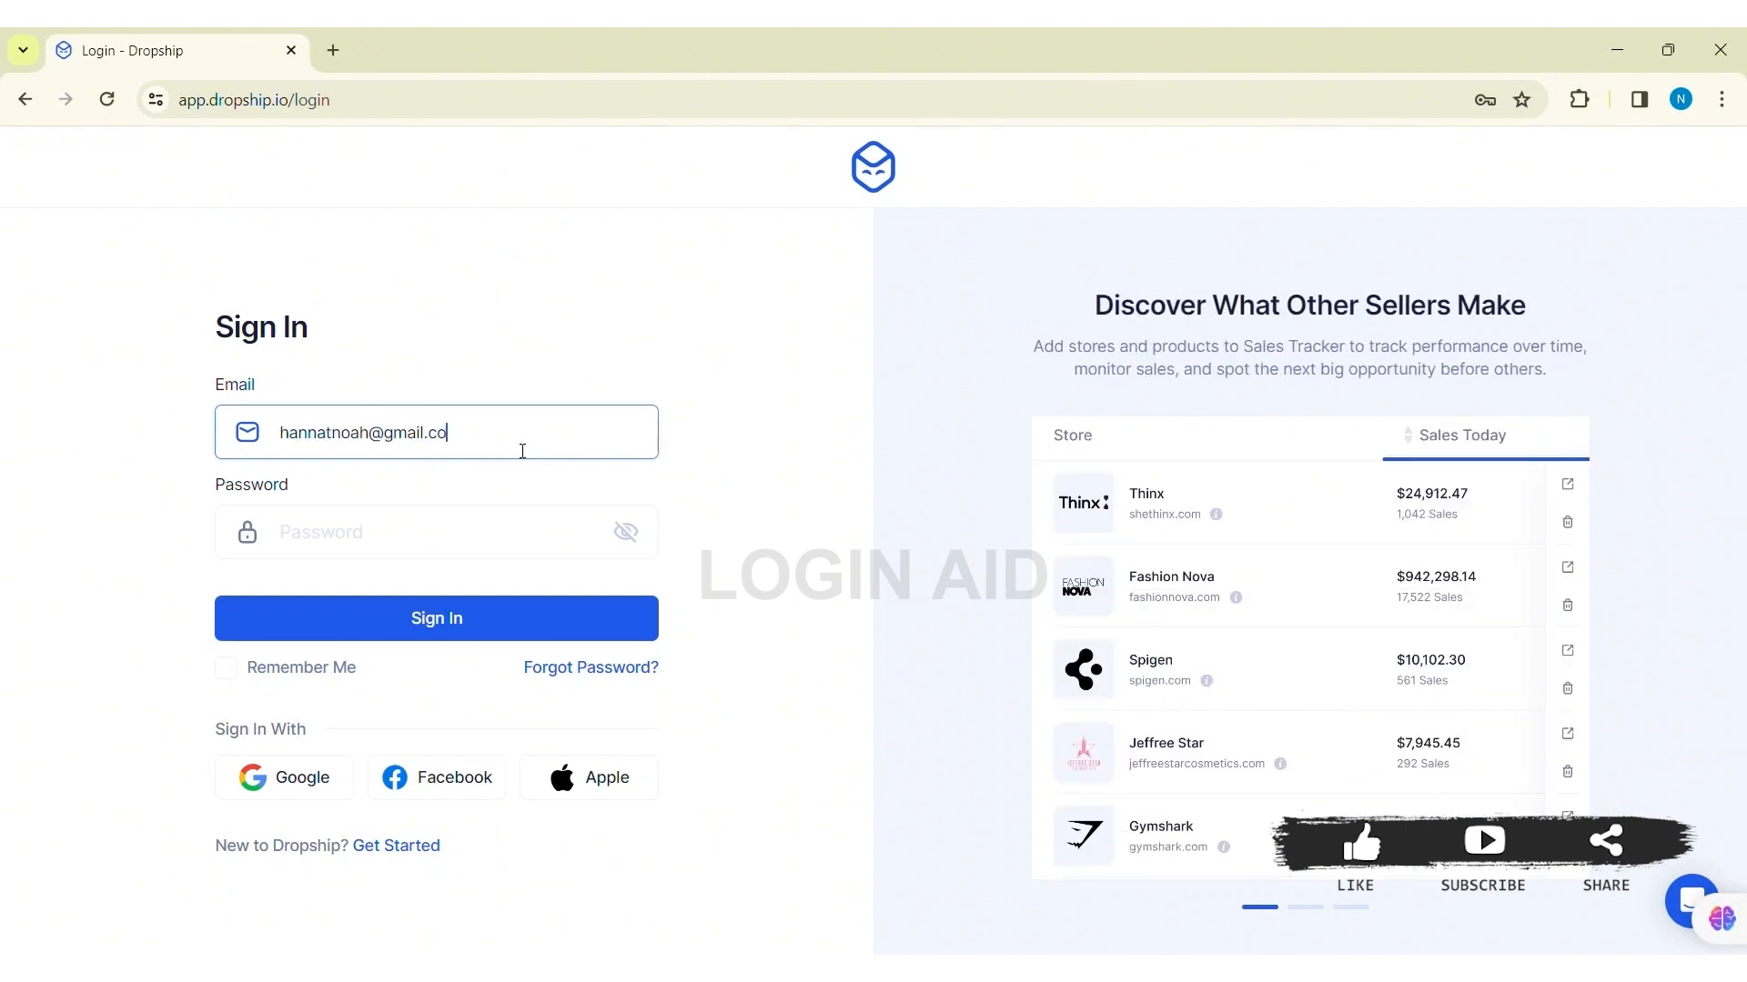
type("••")
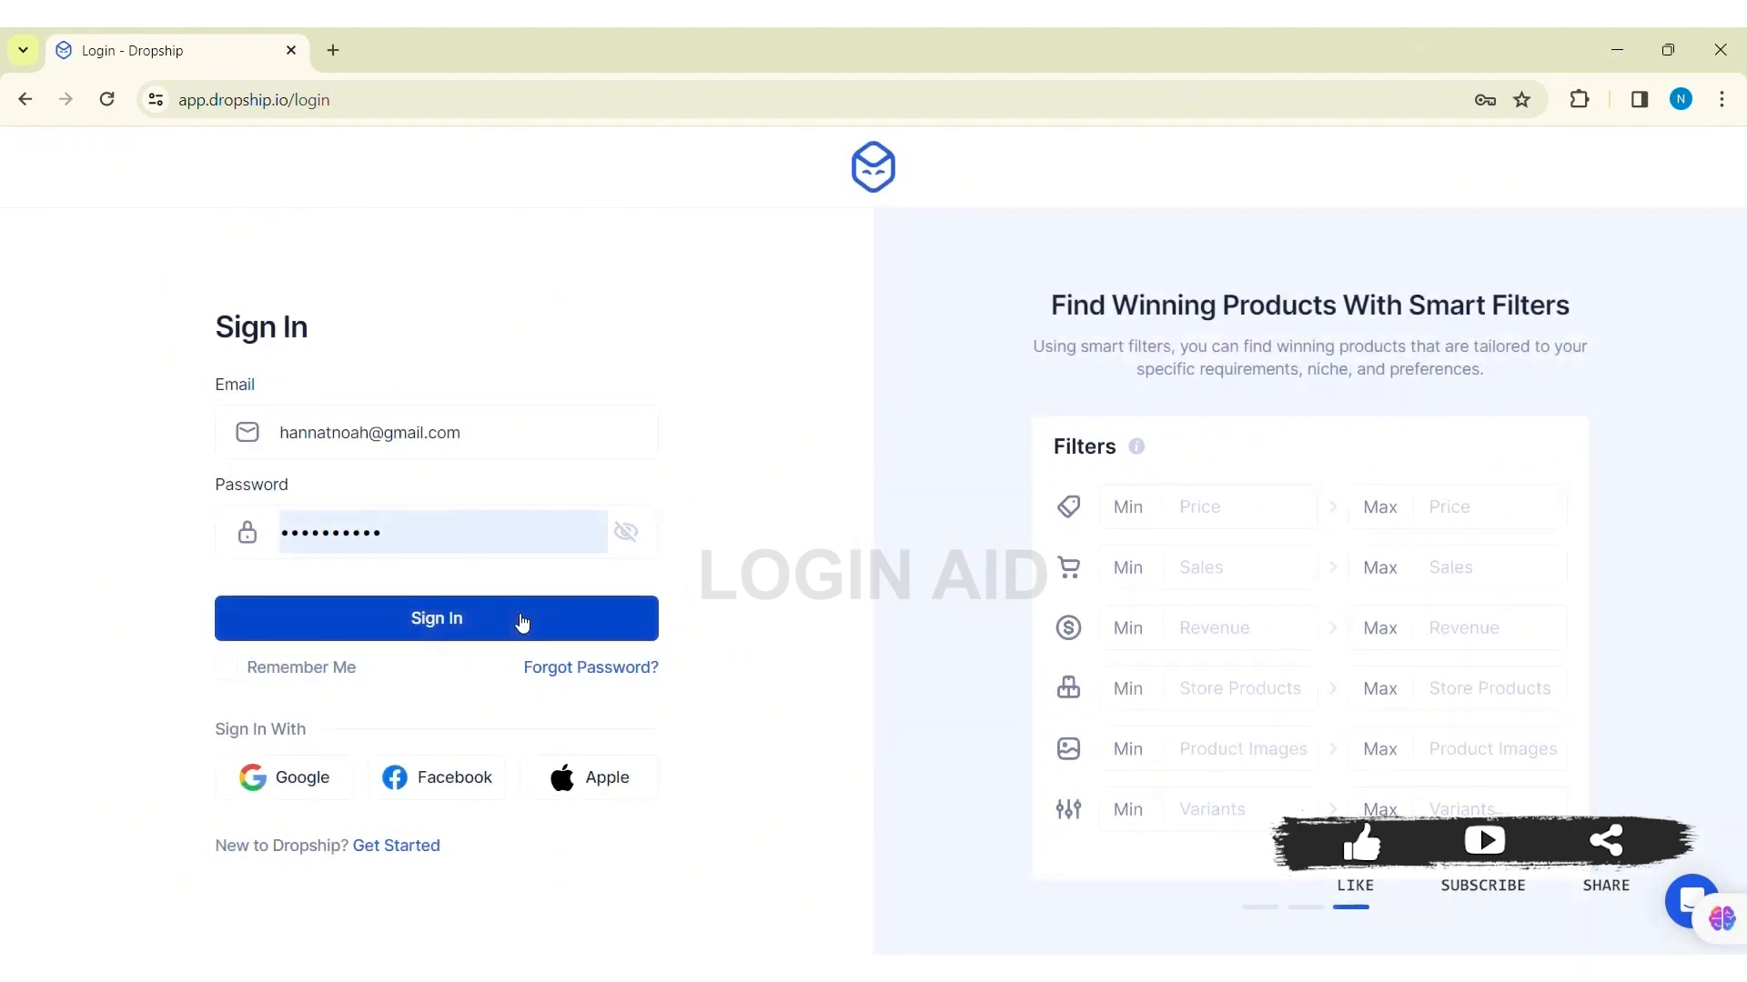
left_click(435, 619)
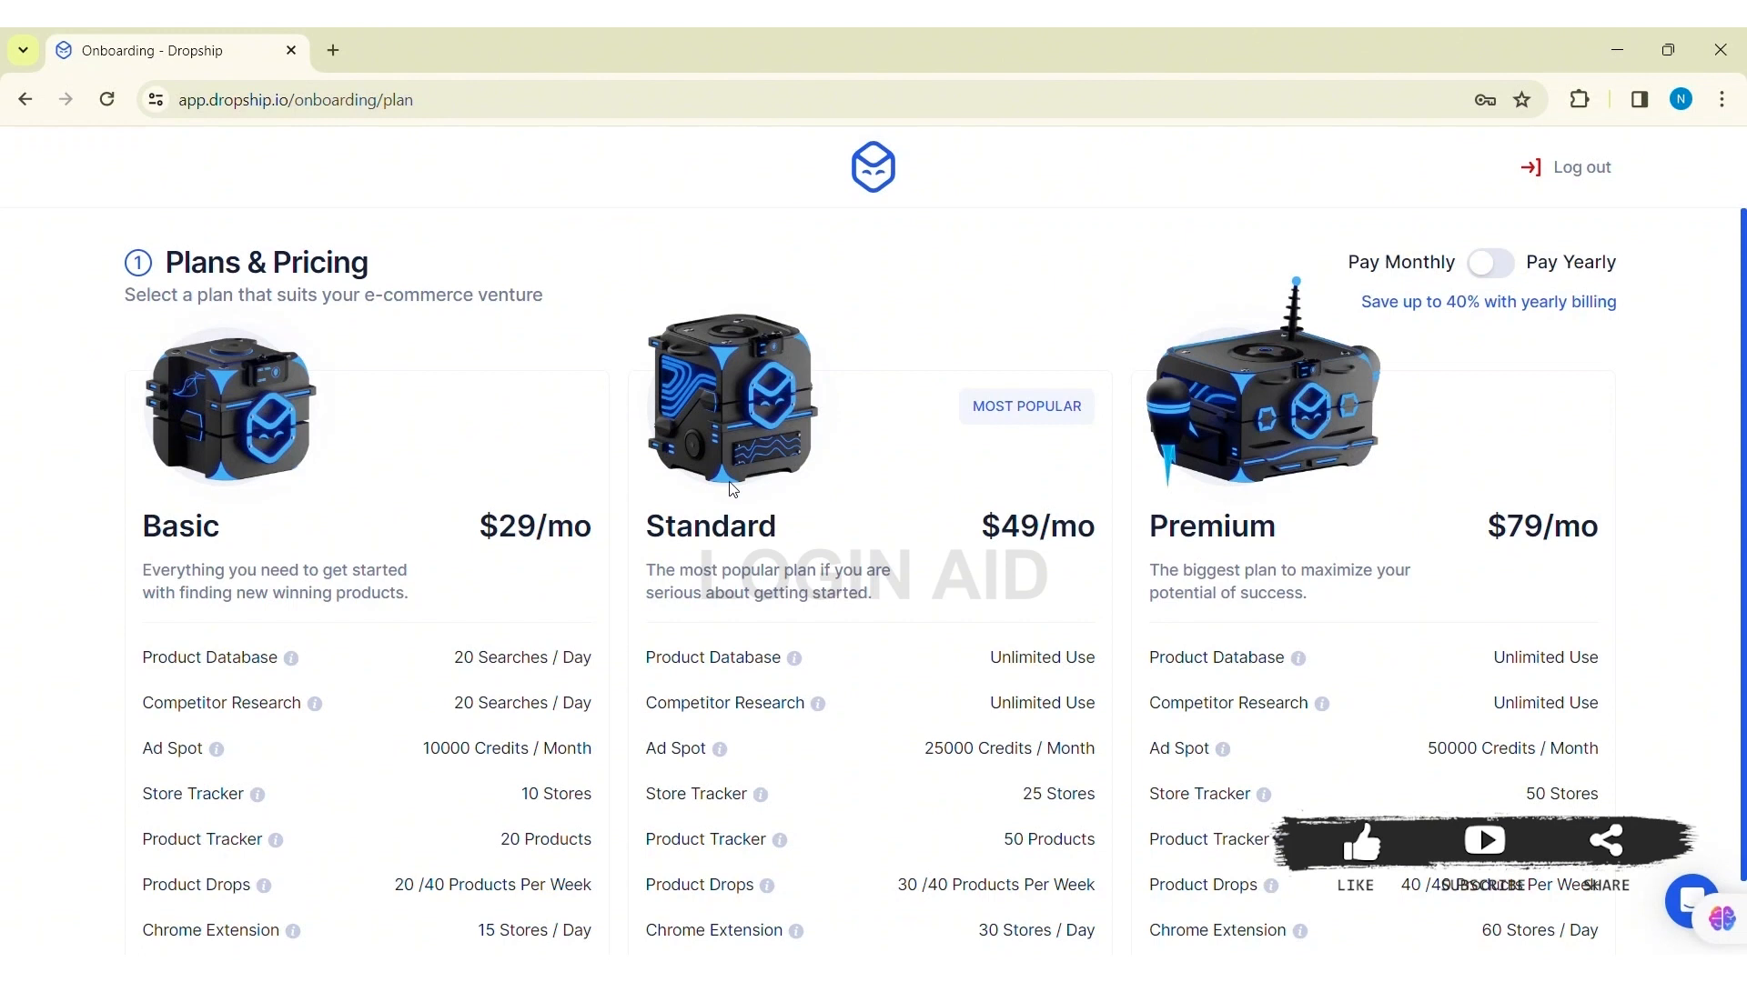
mouse_move(1023, 391)
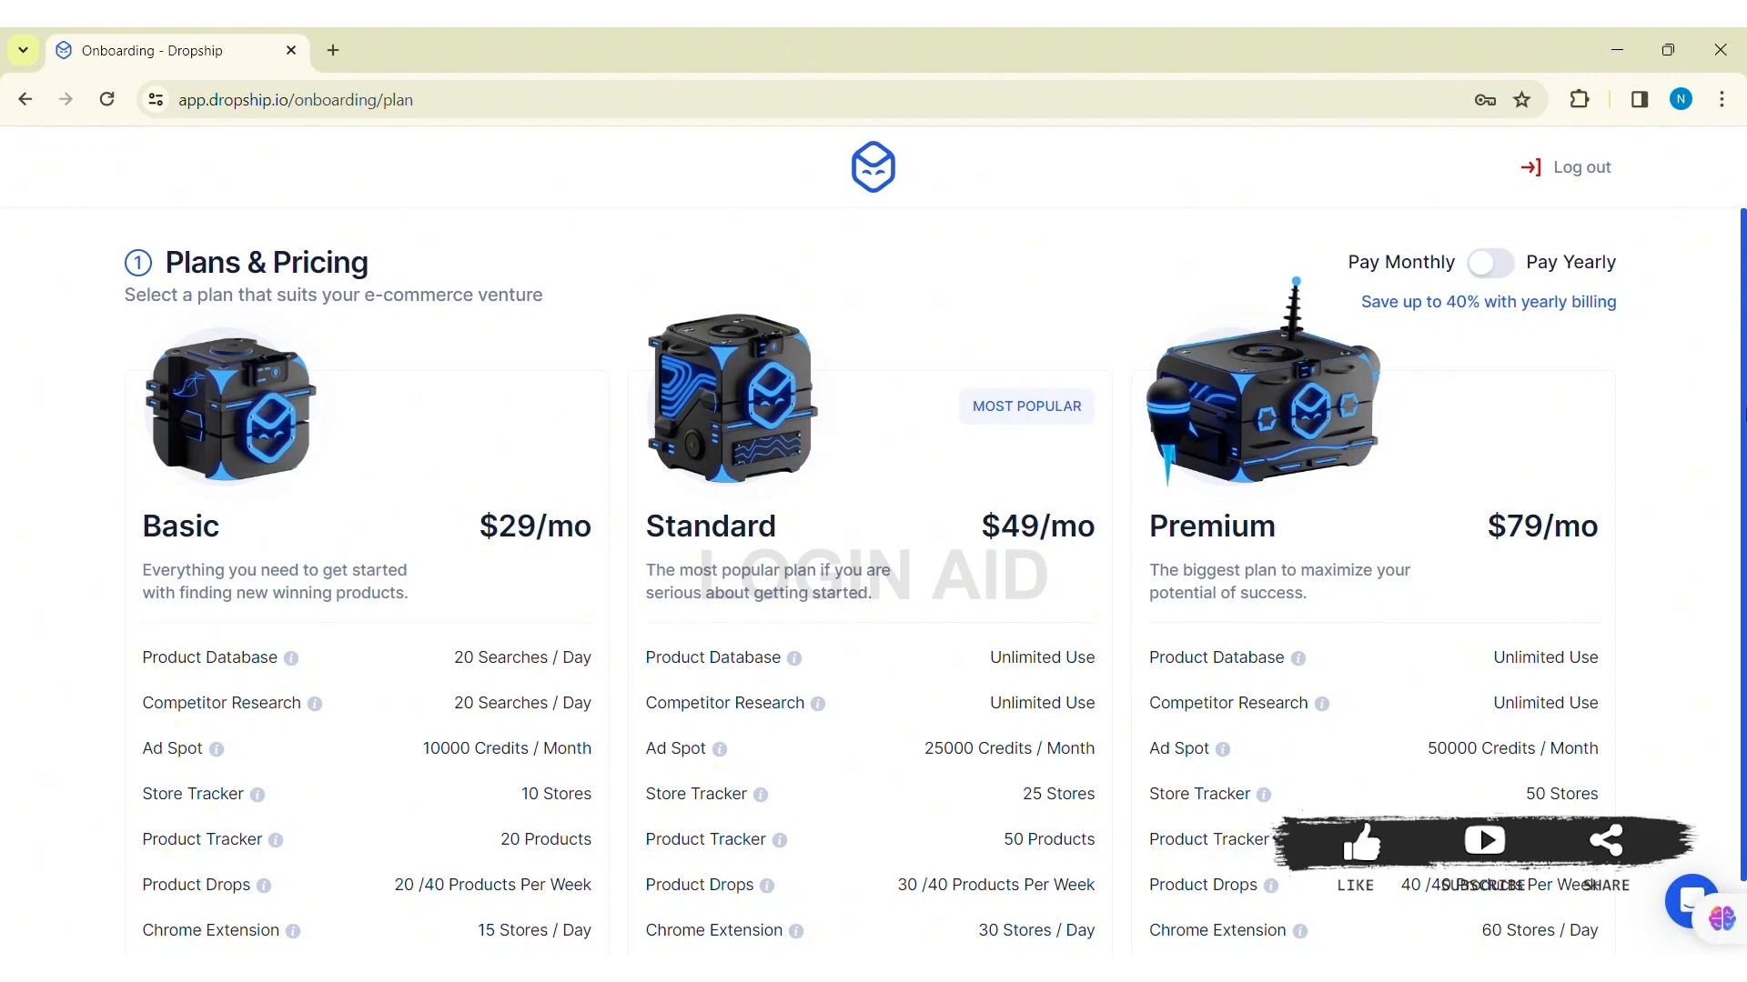
mouse_move(1676, 377)
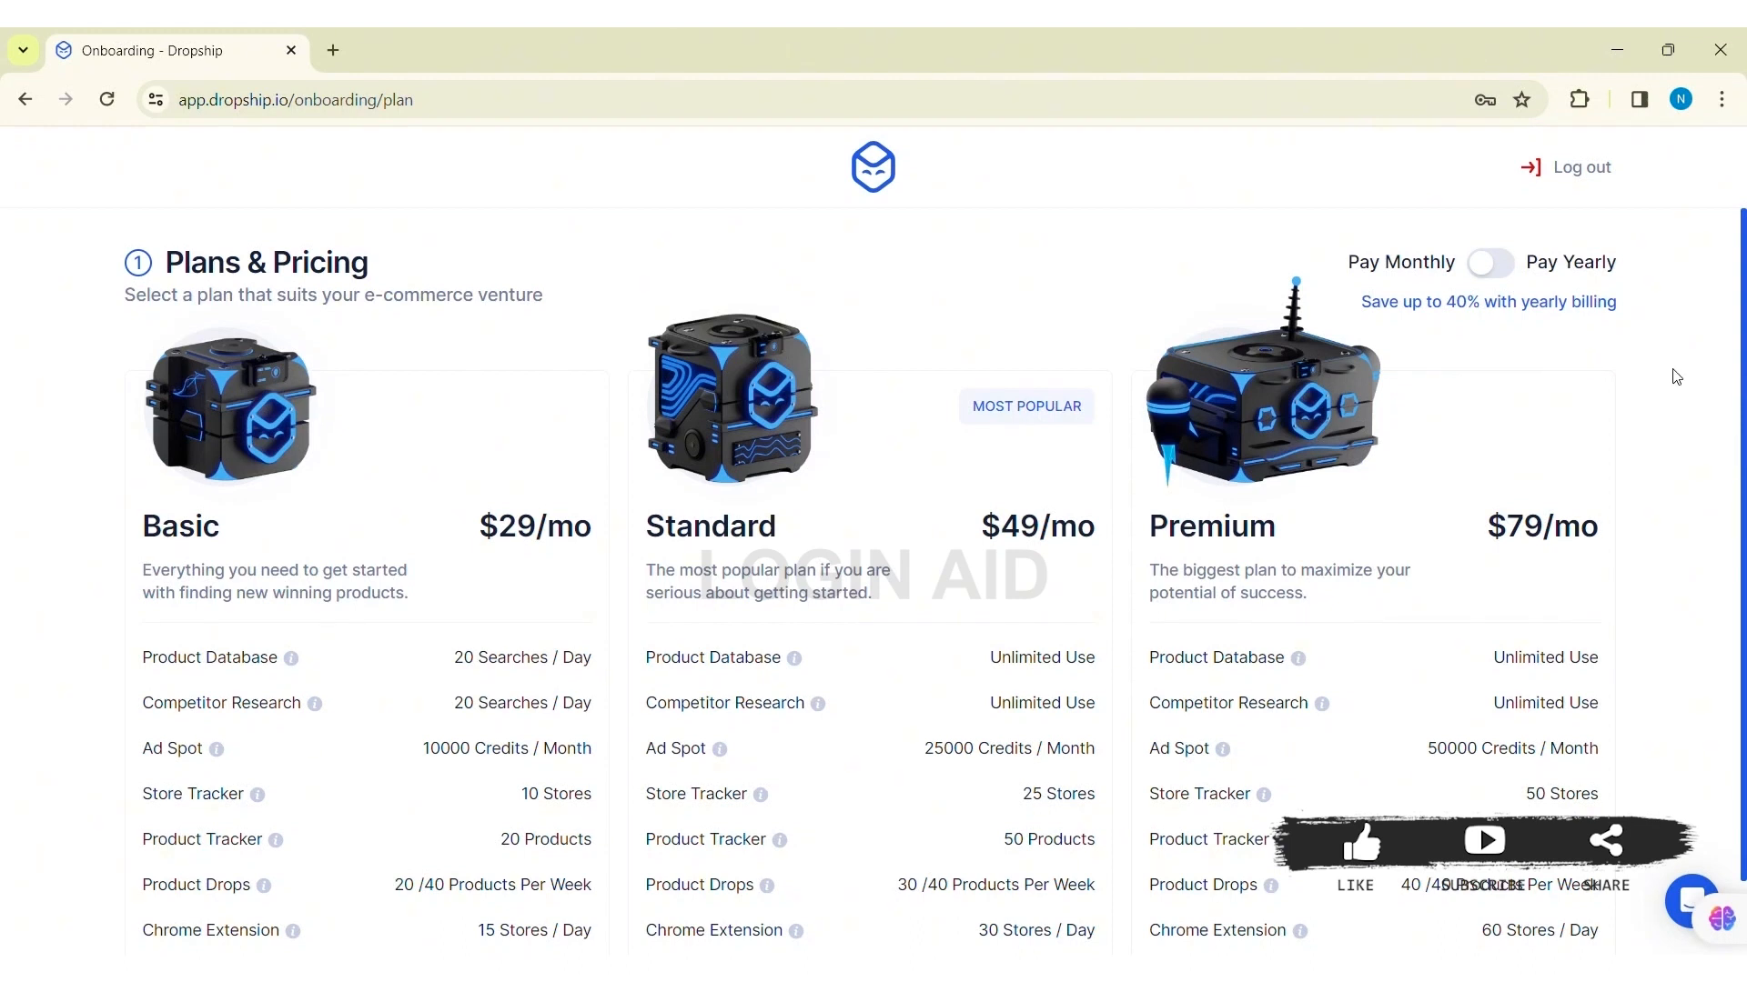